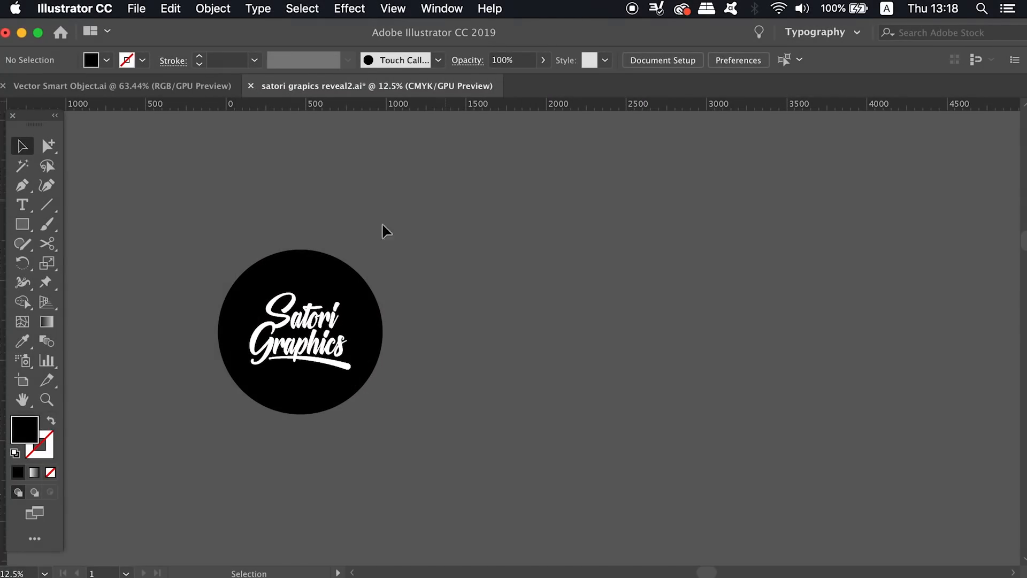
Step: Fill the black circle behind the logo with rich black C50 M40 Y40 K100
left_click(299, 330)
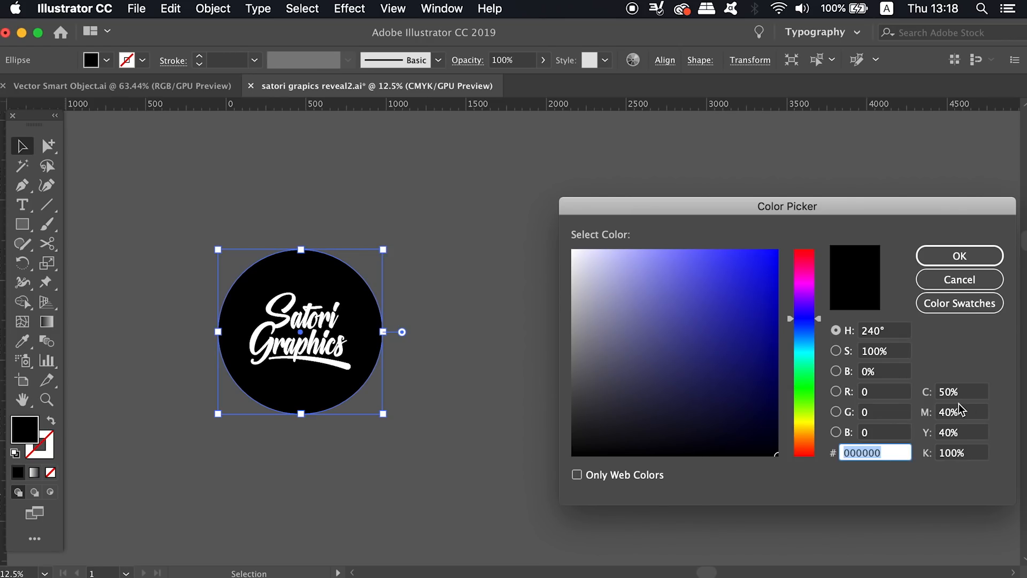
mouse_move(970, 419)
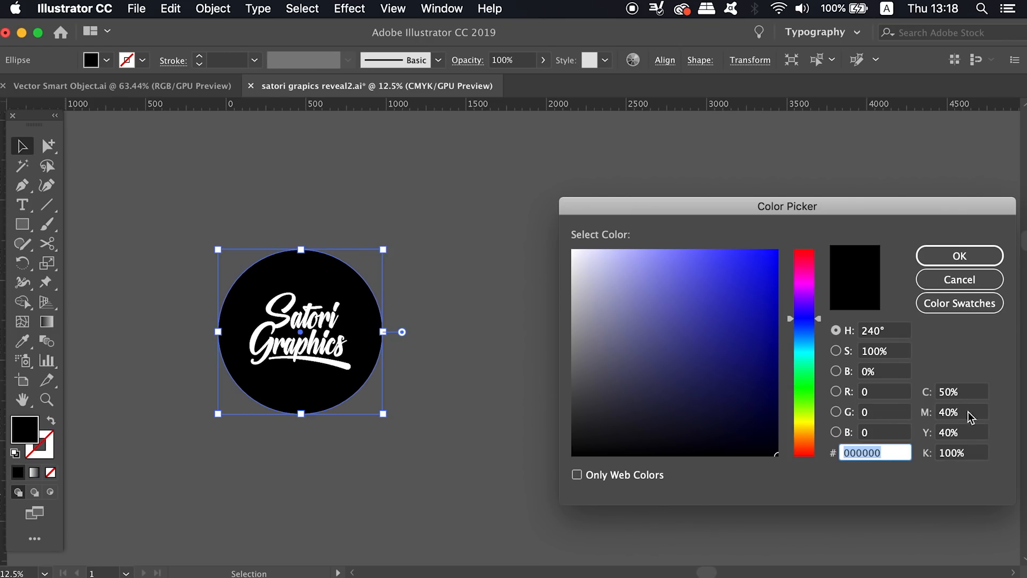
left_click(960, 392)
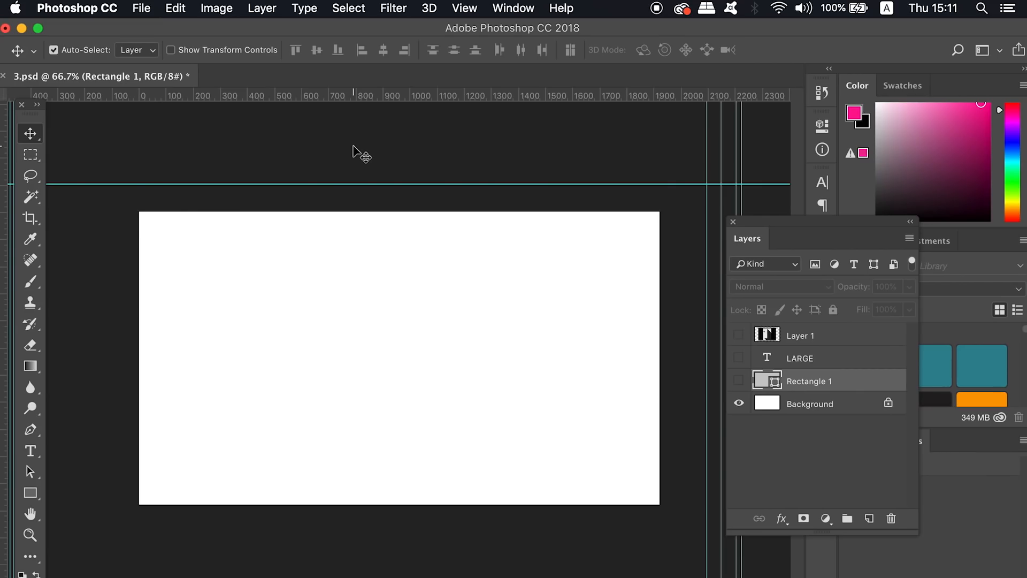
Step: Start a new Photoshop document measured in centimetres, 150 wide by 50 tall
left_click(141, 8)
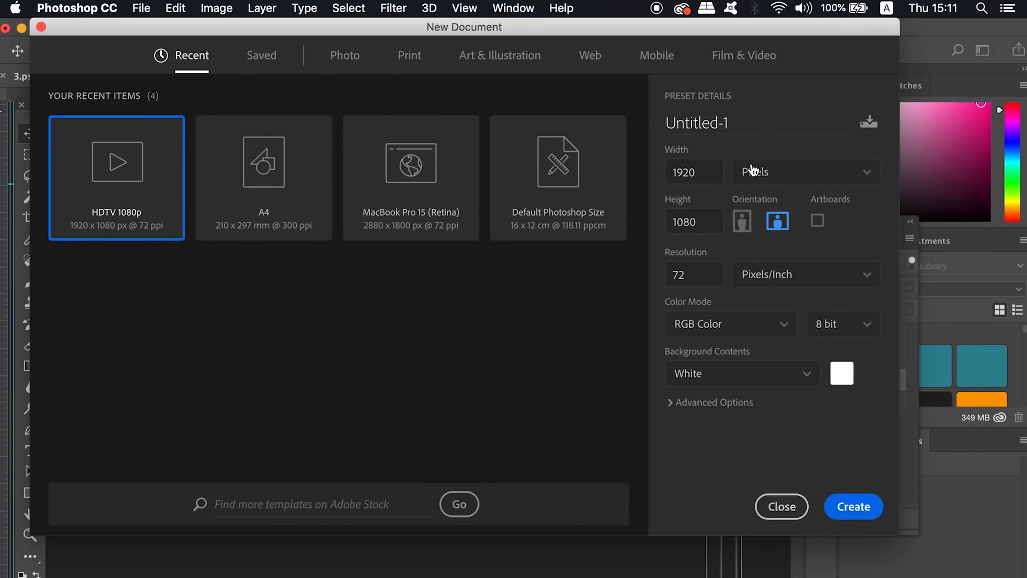
left_click(804, 171)
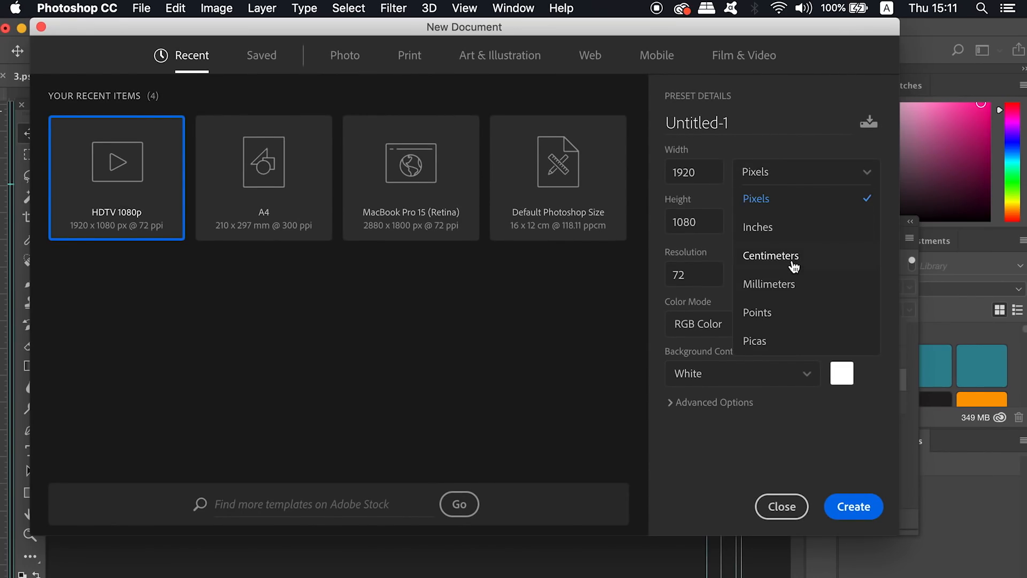
left_click(770, 256)
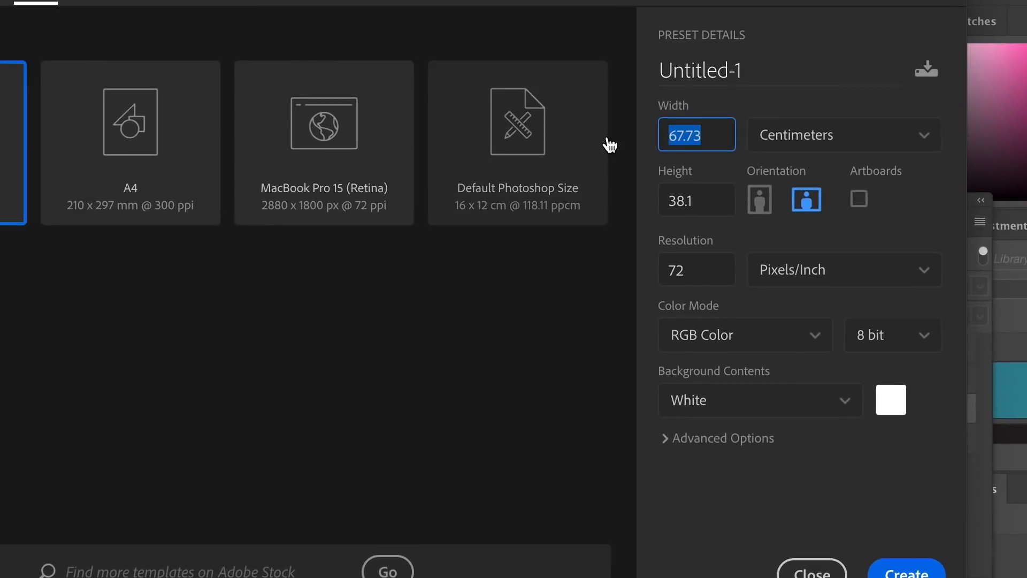
type("150")
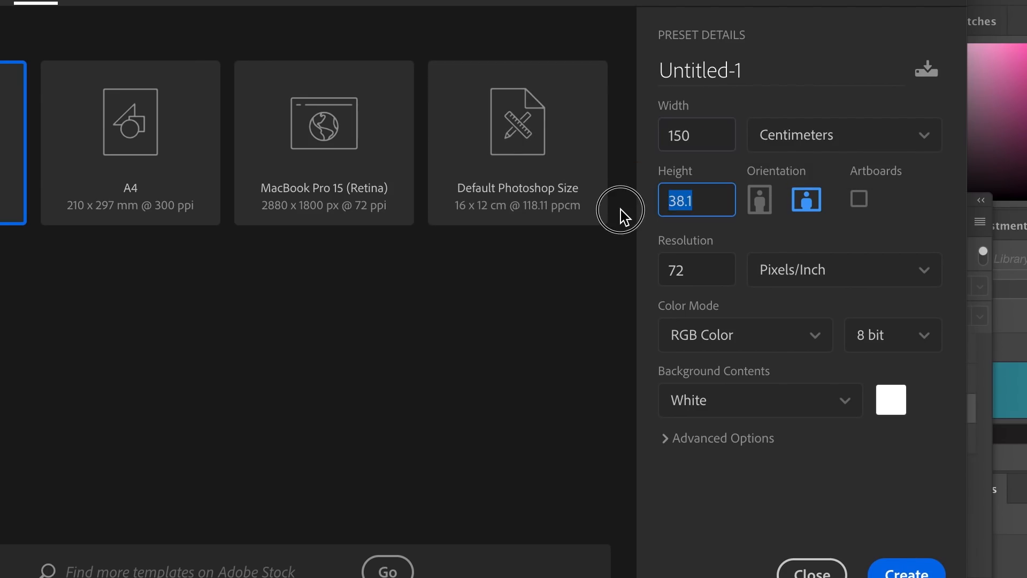
type("50")
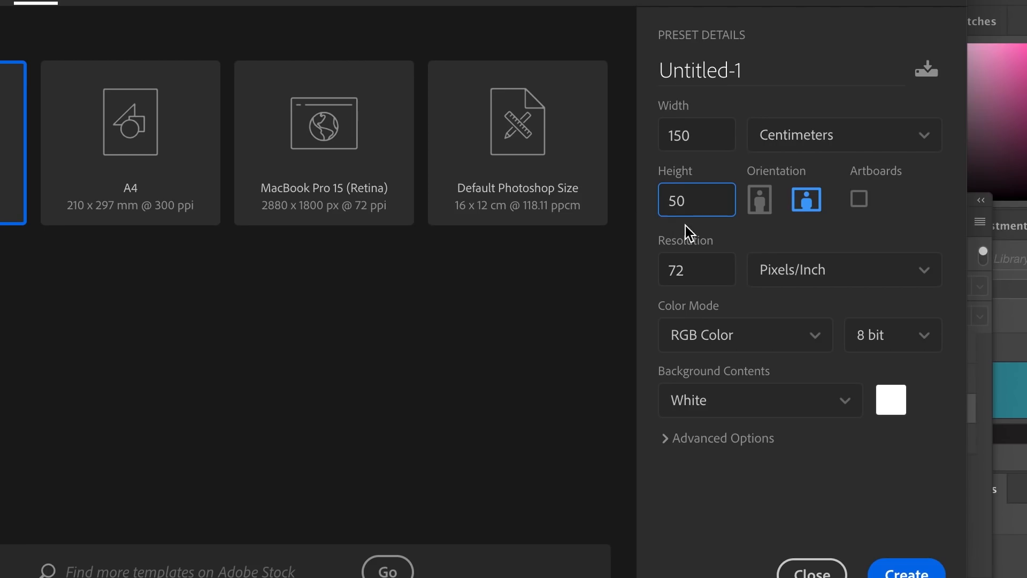
Step: Set the document resolution to 80 ppi and its colour mode to CMYK
left_click(696, 270)
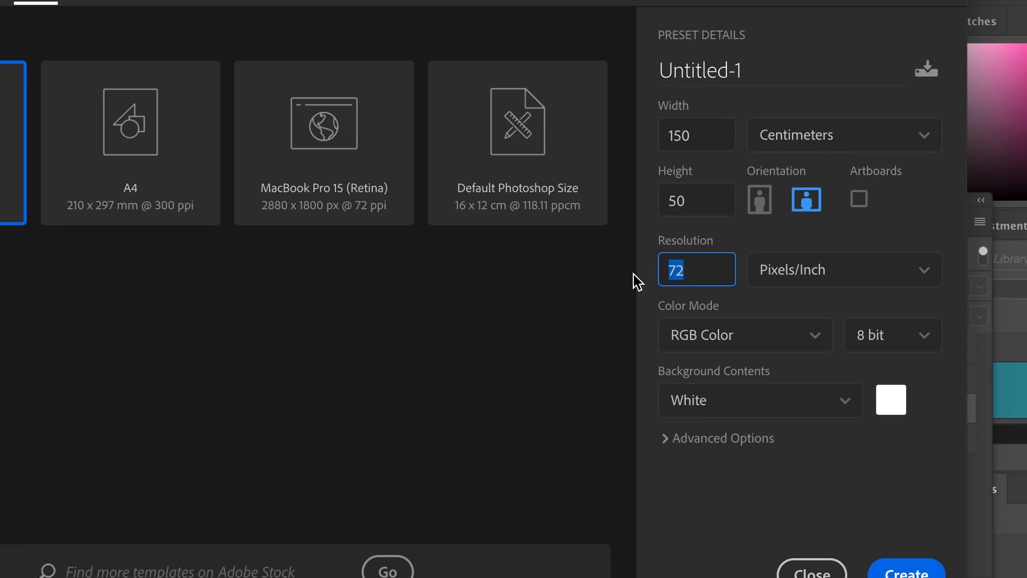
type("80")
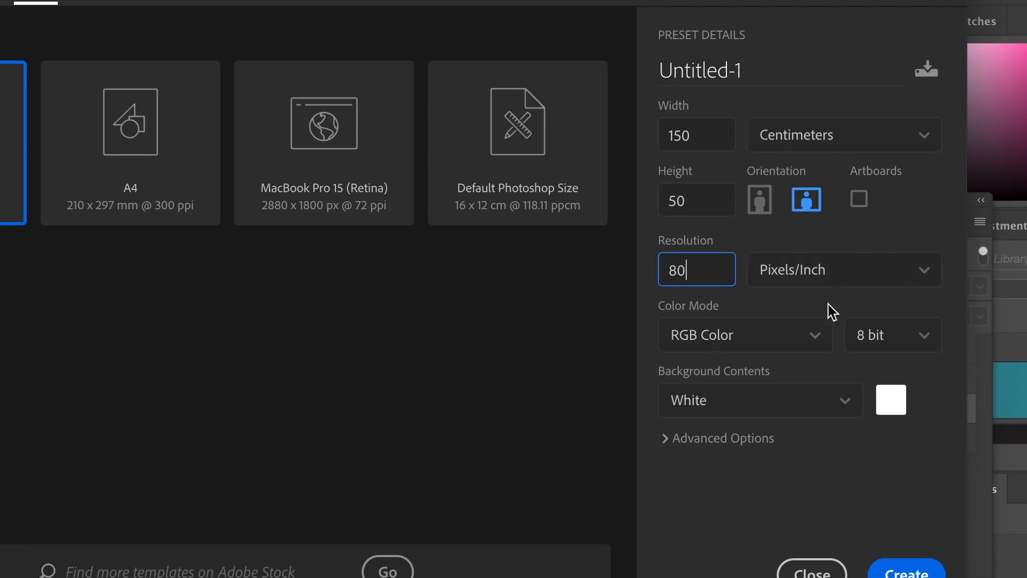
left_click(743, 335)
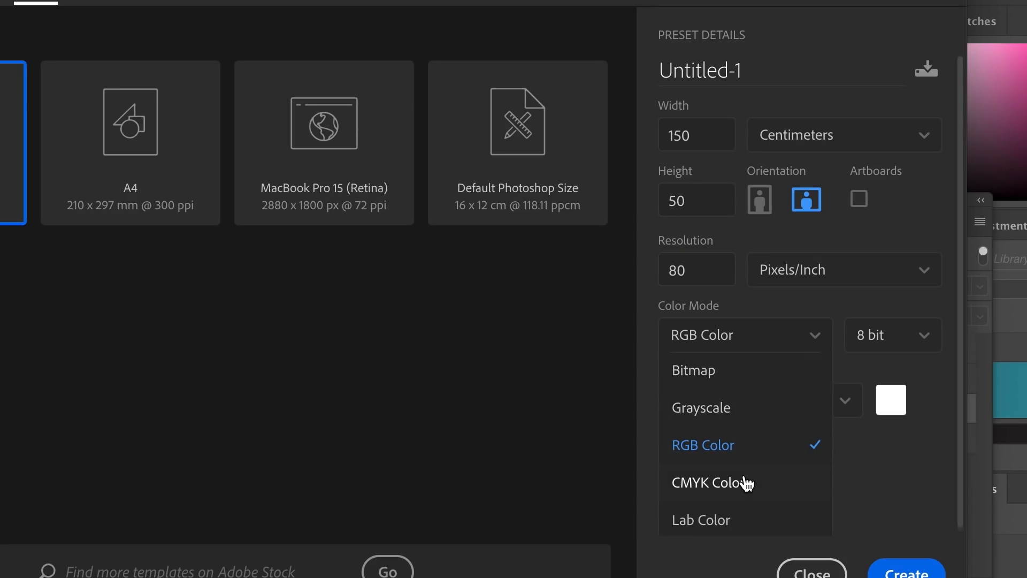
left_click(711, 482)
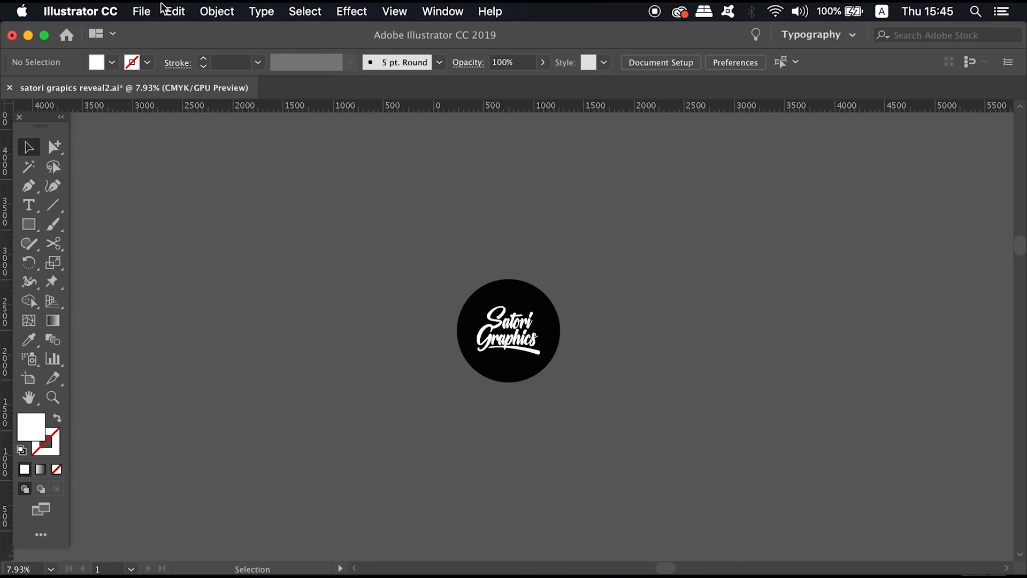
Step: Begin saving the logo file as an Adobe PDF to reach its PDF options
left_click(141, 11)
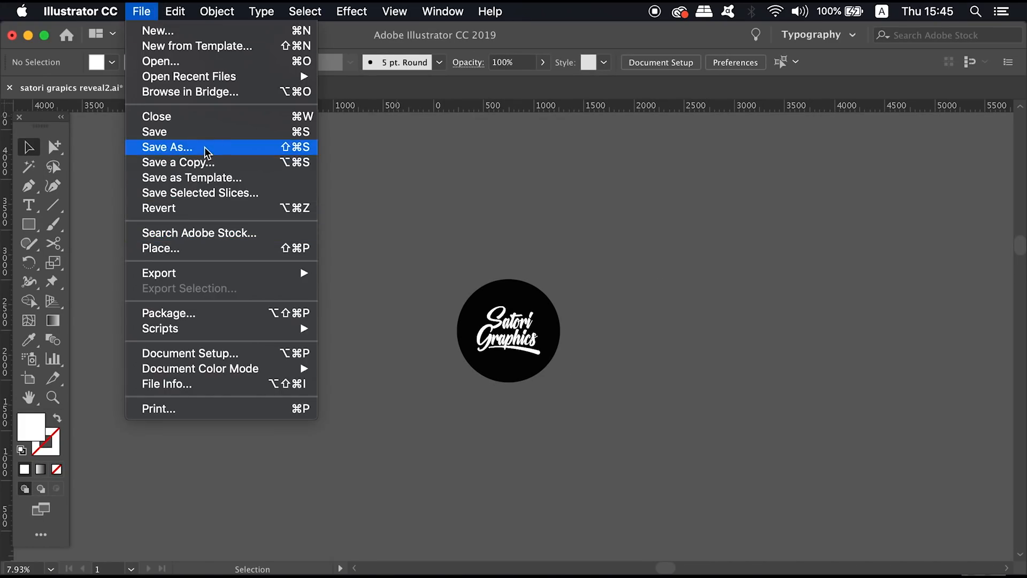
left_click(166, 146)
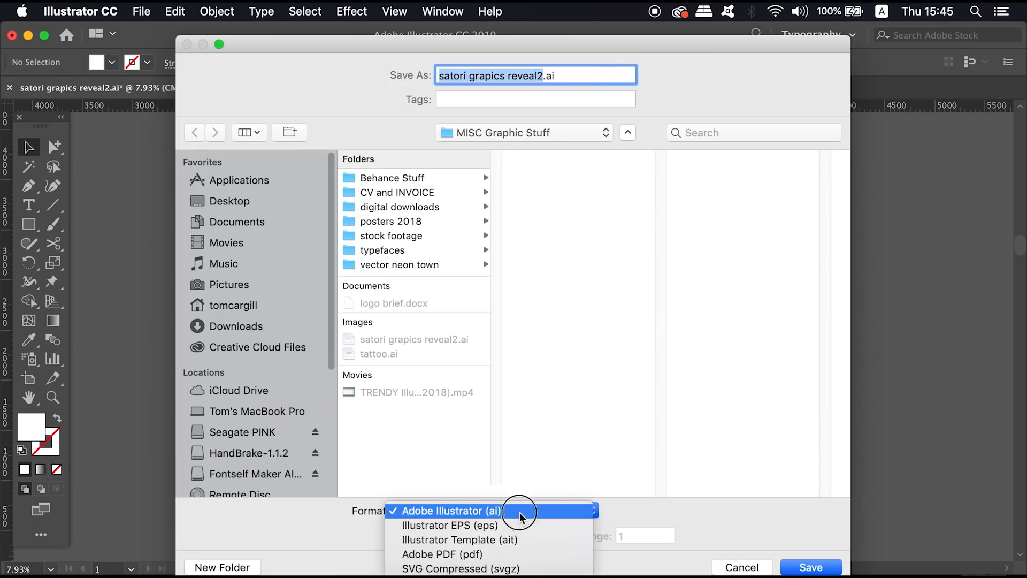
mouse_move(518, 553)
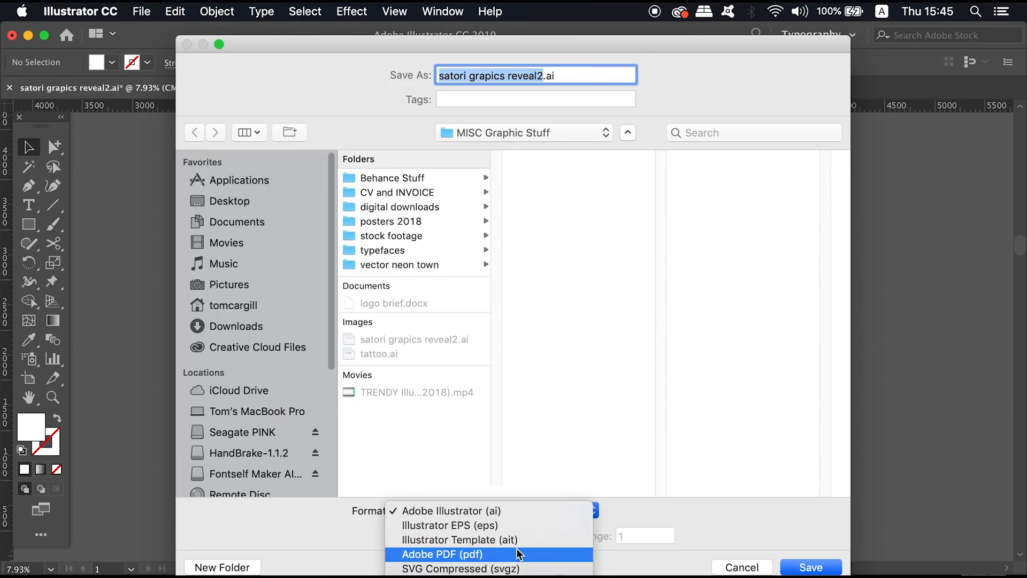
left_click(441, 554)
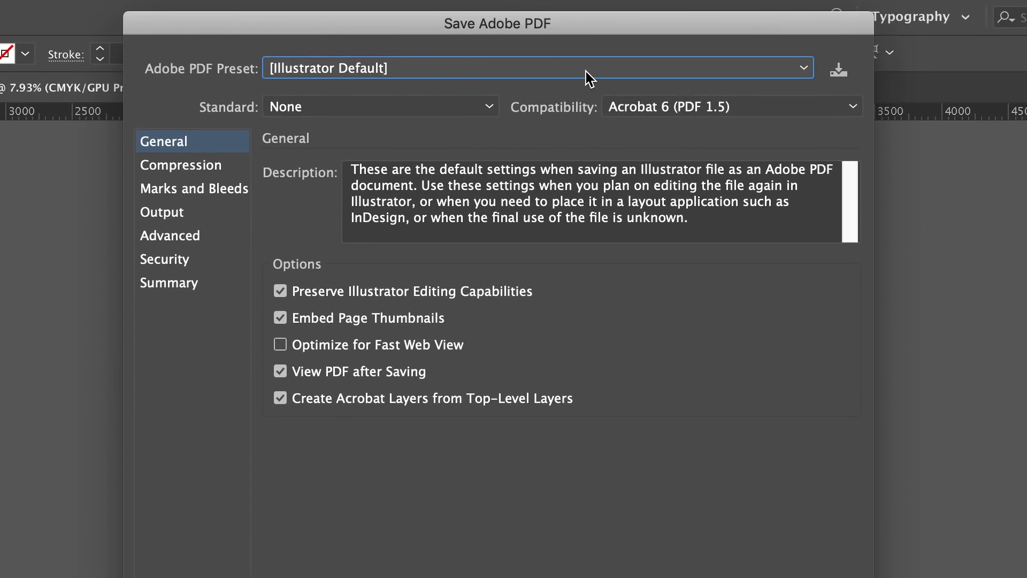
Step: Compare the PDF/X-1a:2001 and PDF/X-4 presets, leaving Illustrator Default in place
left_click(537, 67)
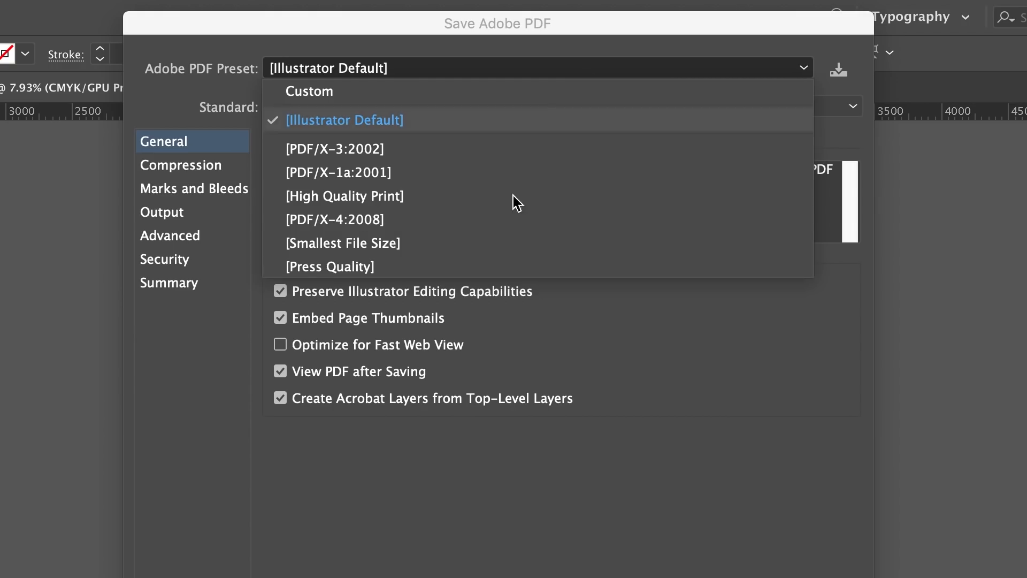
left_click(339, 172)
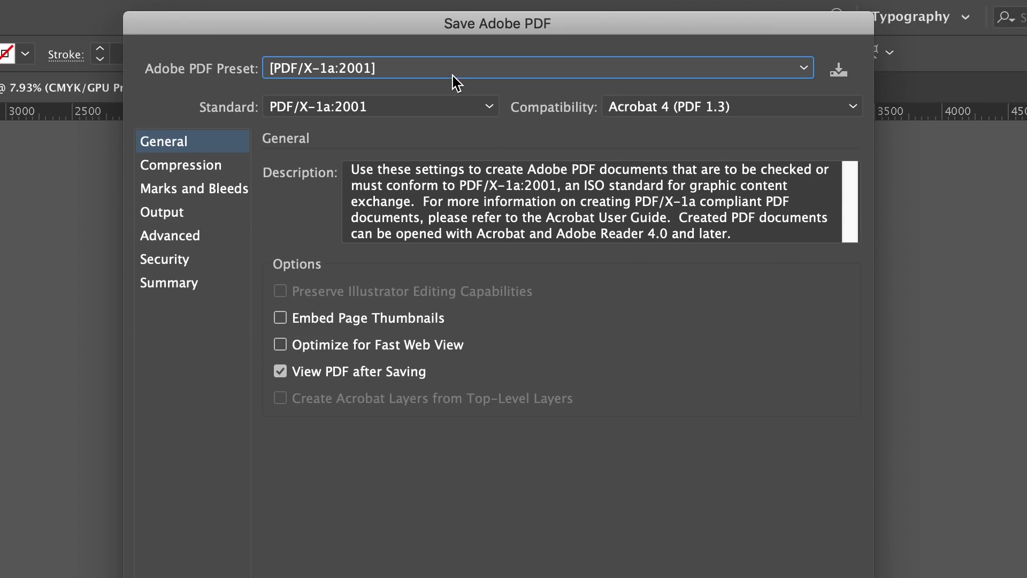
left_click(538, 68)
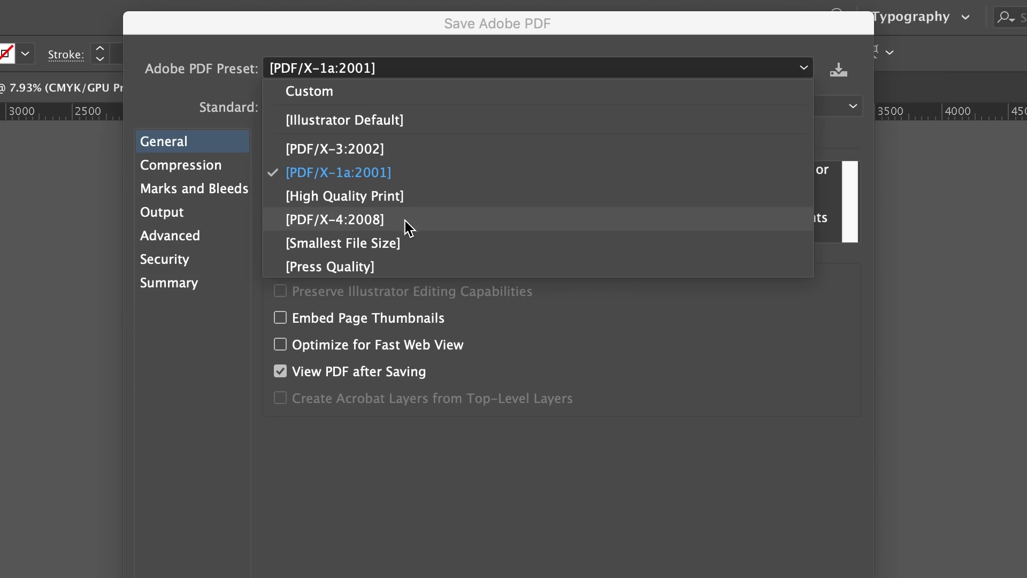
left_click(329, 266)
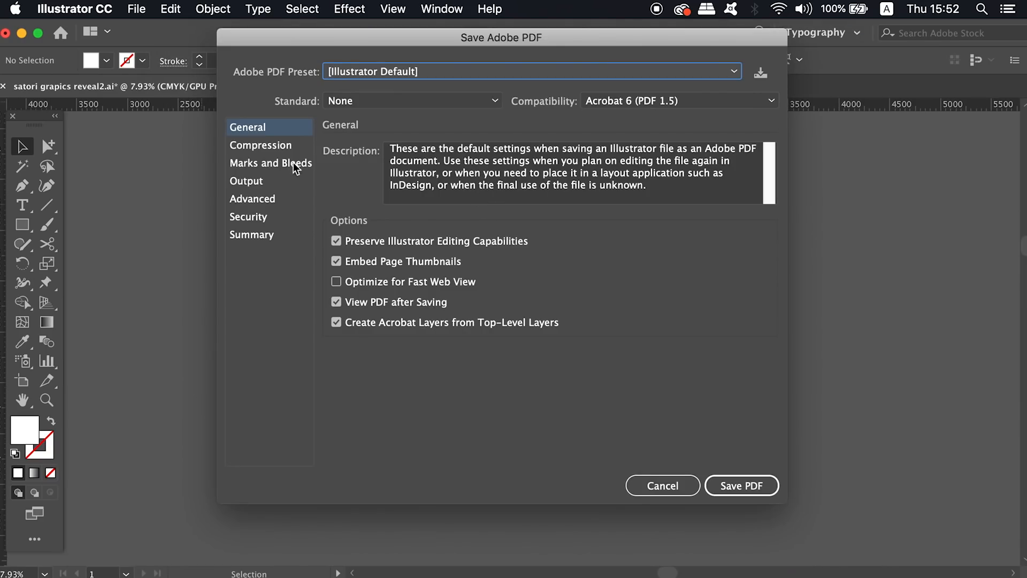
Step: Review the Advanced PDF settings showing fonts subset below 100%
left_click(251, 198)
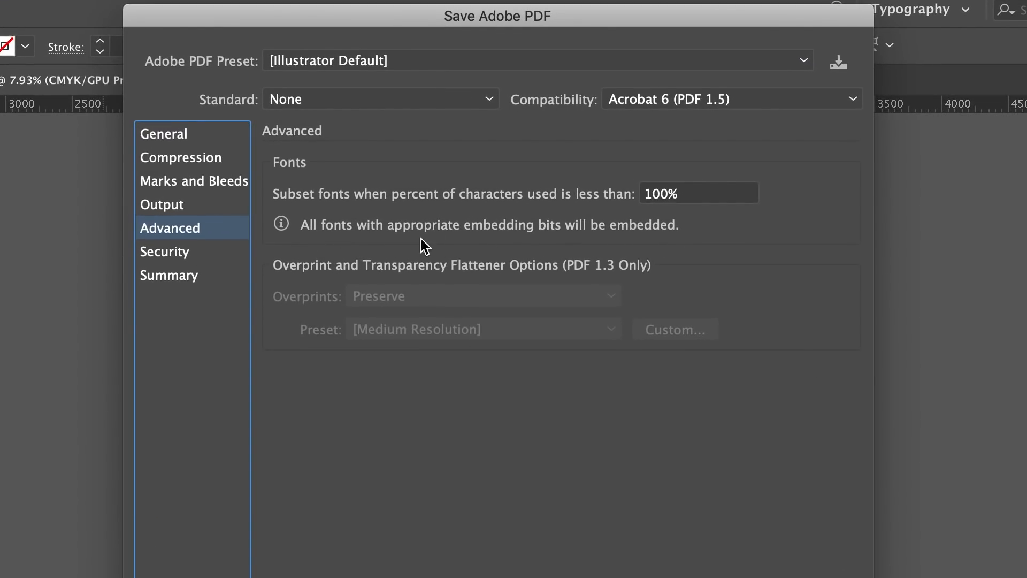
mouse_move(648, 260)
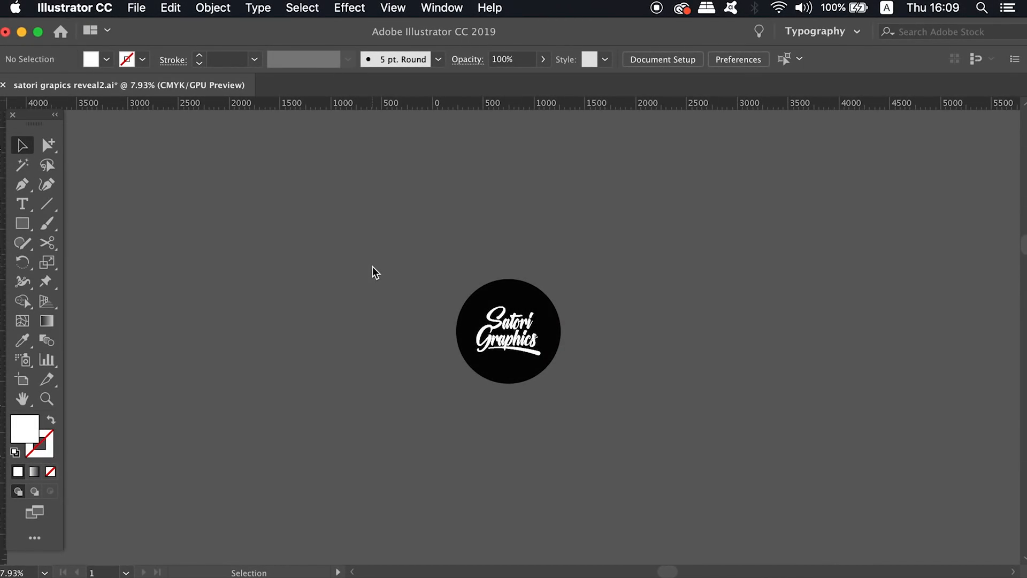
Step: Create a new blank document and begin saving it as an Adobe PDF
left_click(136, 7)
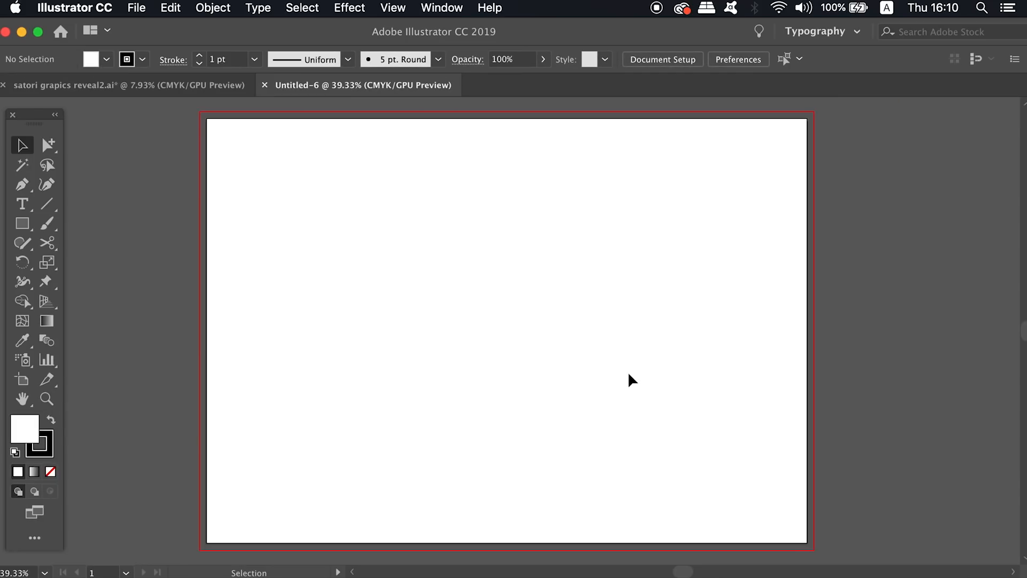
left_click(136, 8)
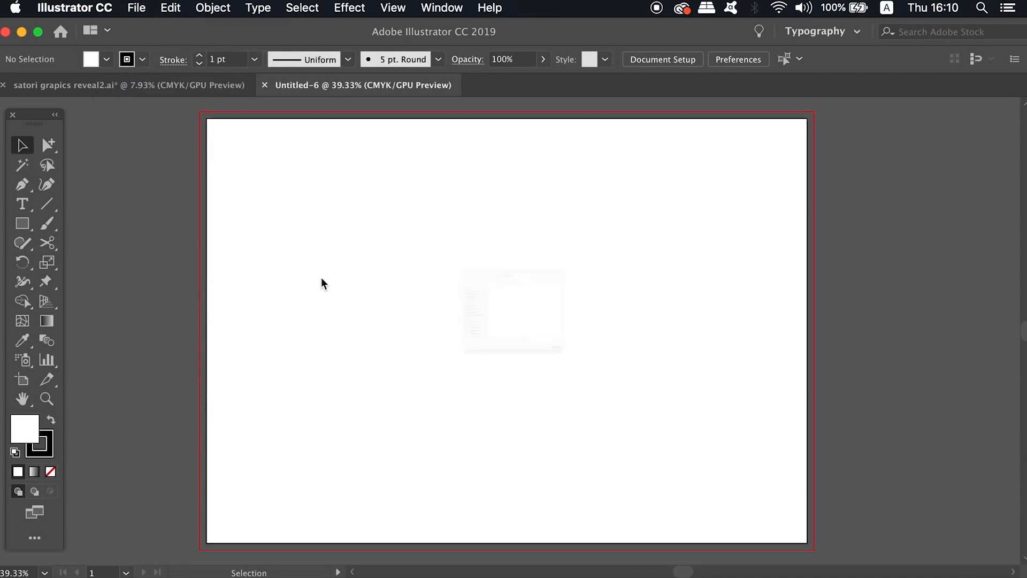
left_click(490, 513)
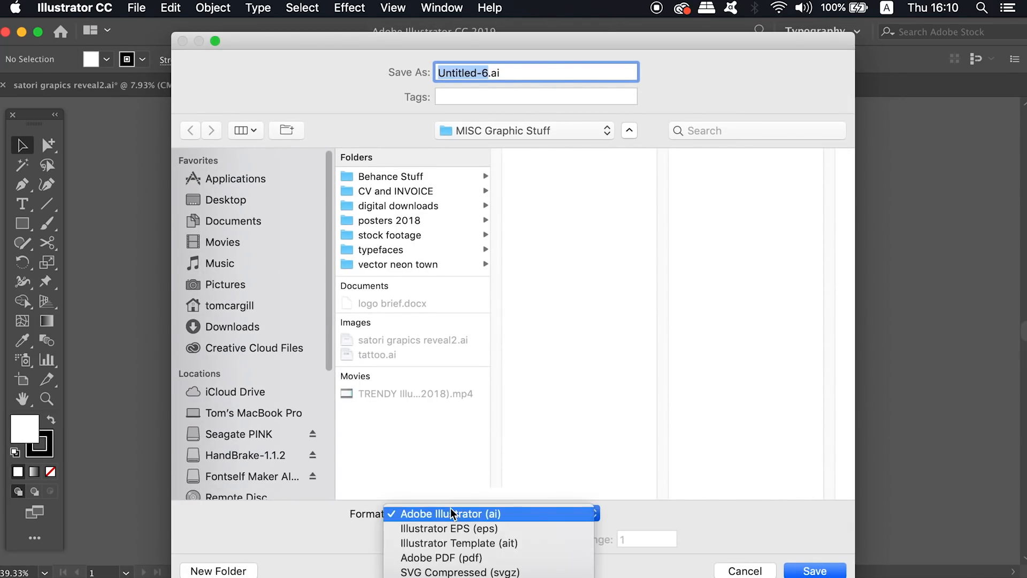
left_click(439, 557)
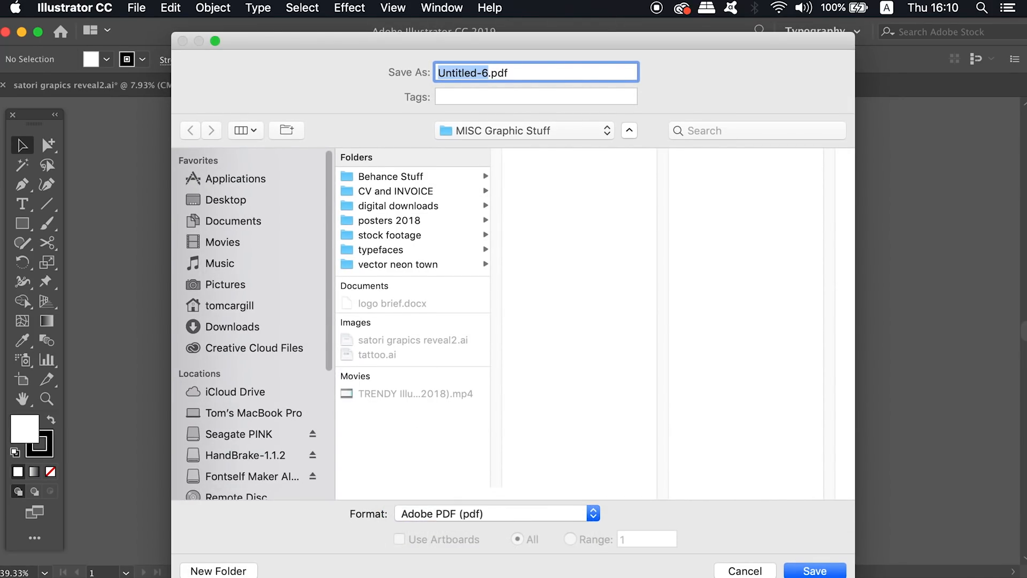
left_click(815, 570)
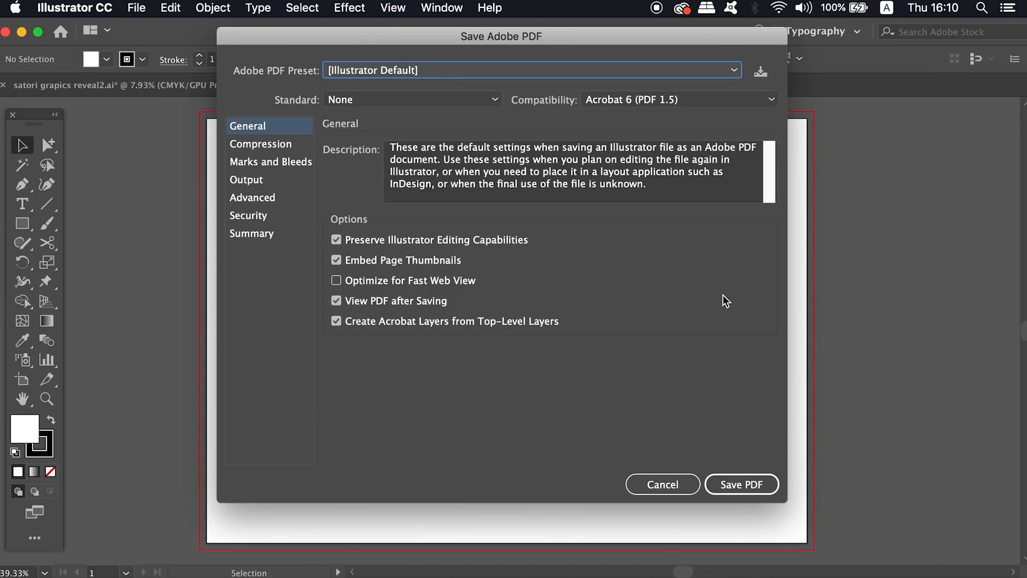
Step: In Marks and Bleeds, turn on all printer's marks, keeping the document bleeds
left_click(270, 162)
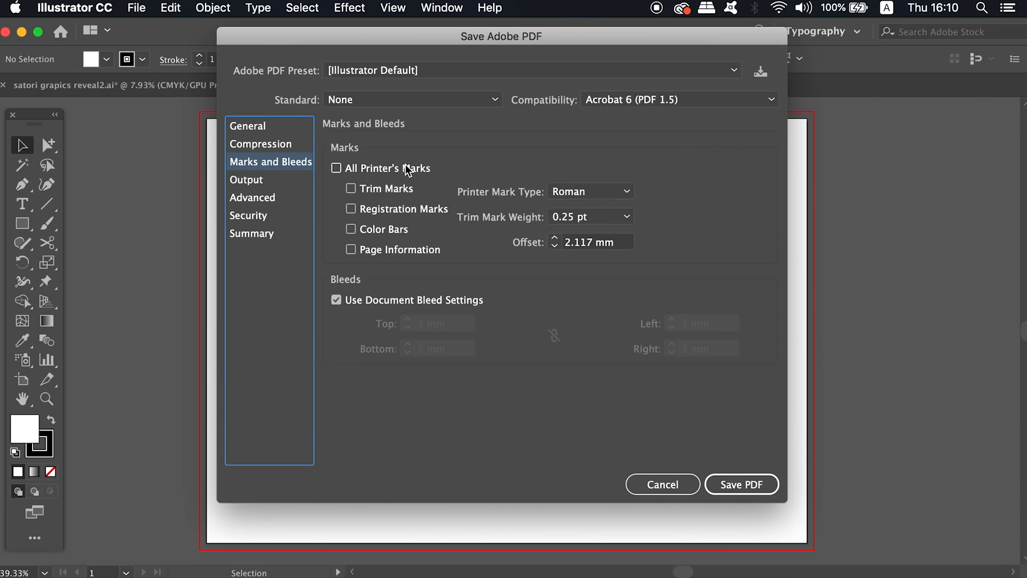
left_click(336, 168)
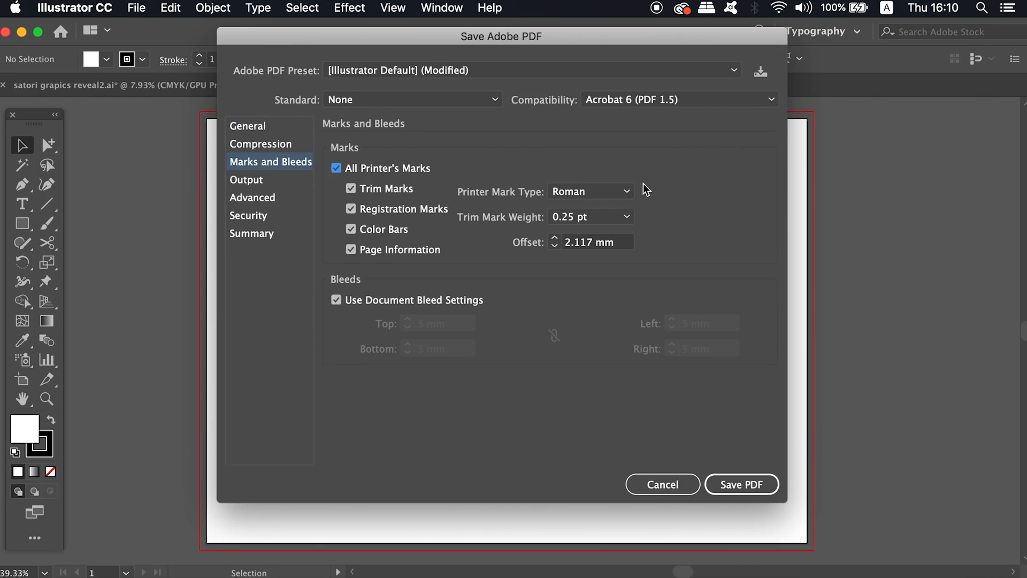